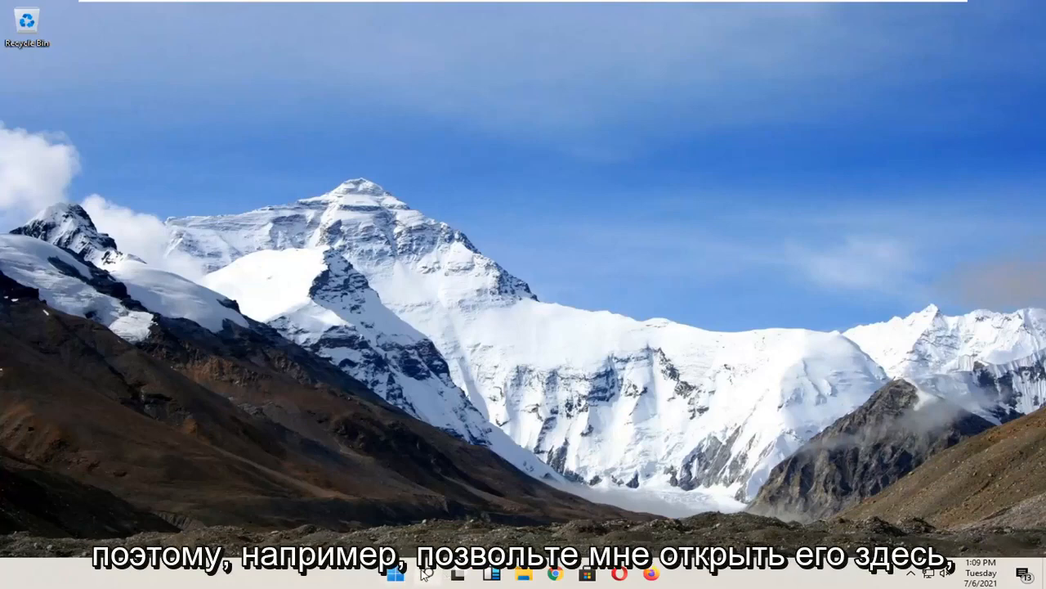
Step: Search for cmd and run Command Prompt as administrator, approving the UAC prompt
text(netpw)
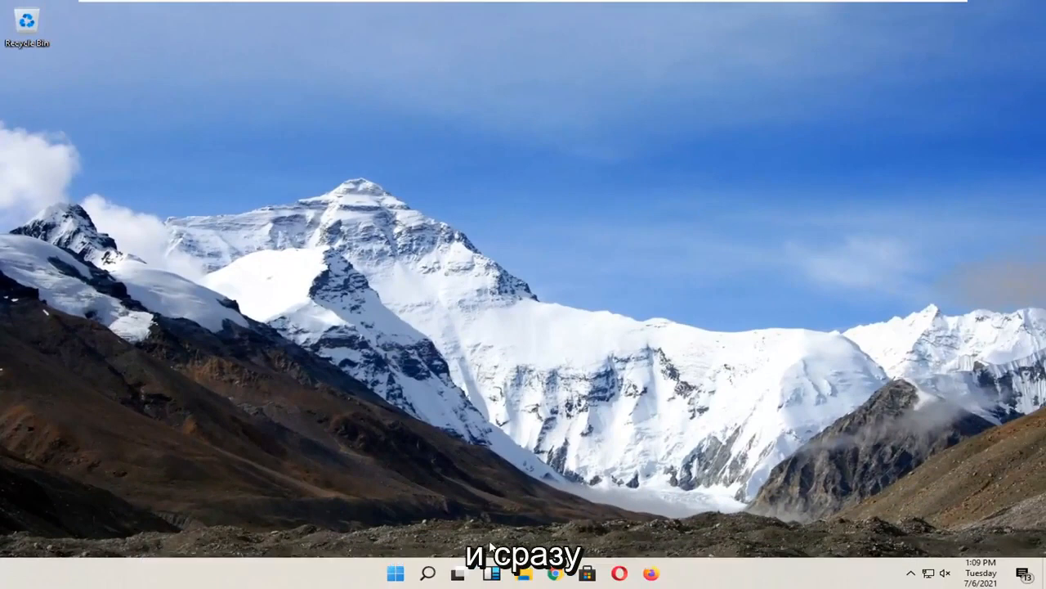
click(425, 572)
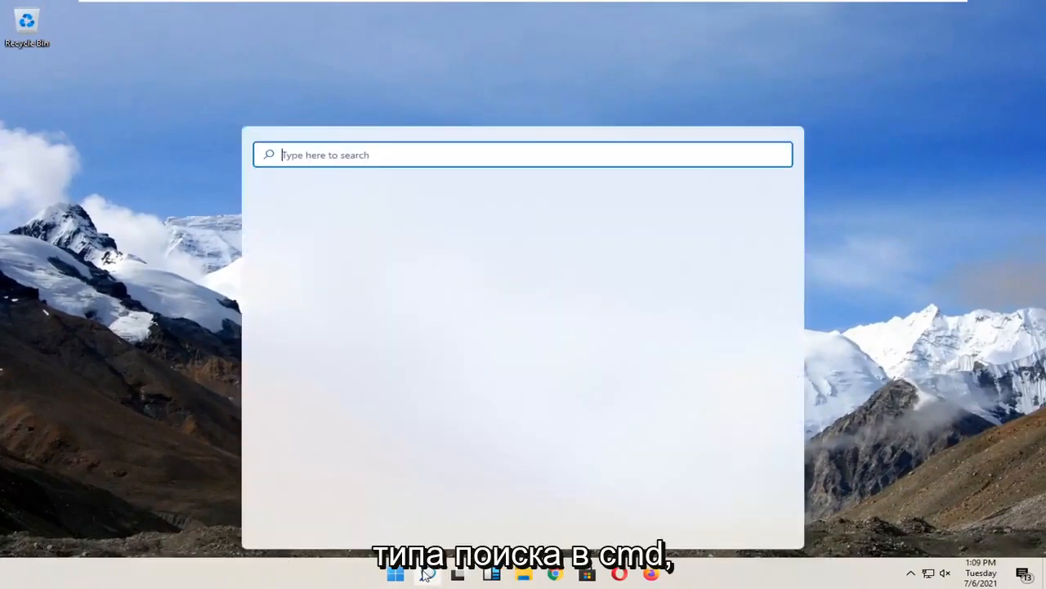
text(cmd)
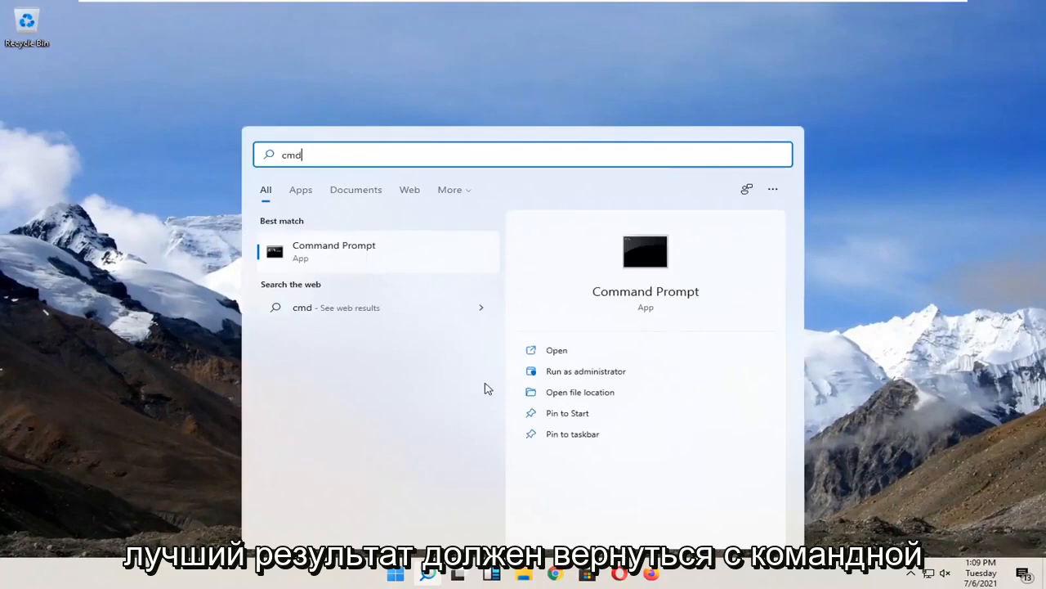
mouse_move(327, 254)
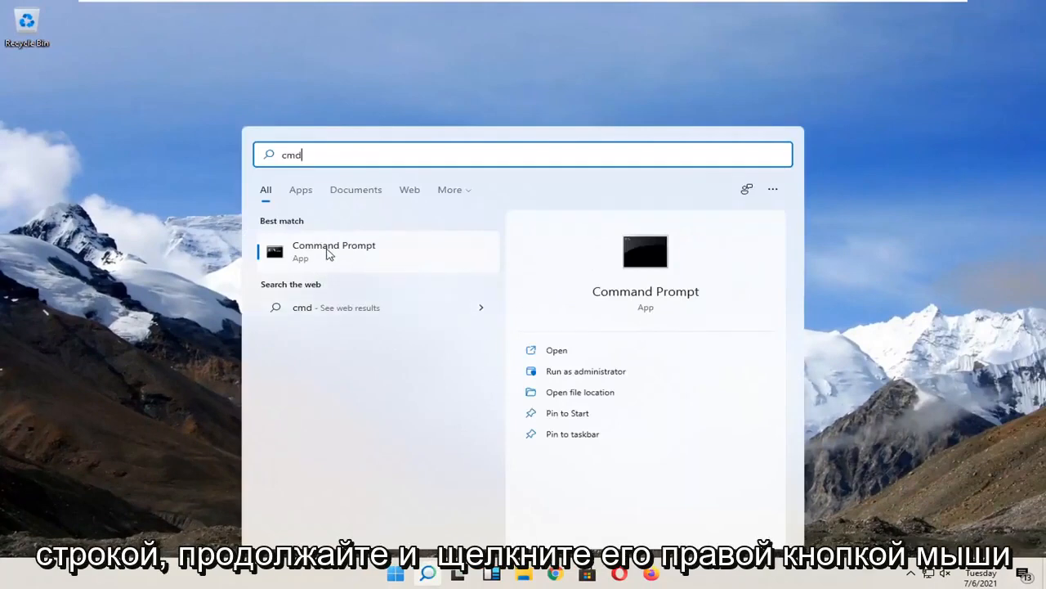
right_click(334, 252)
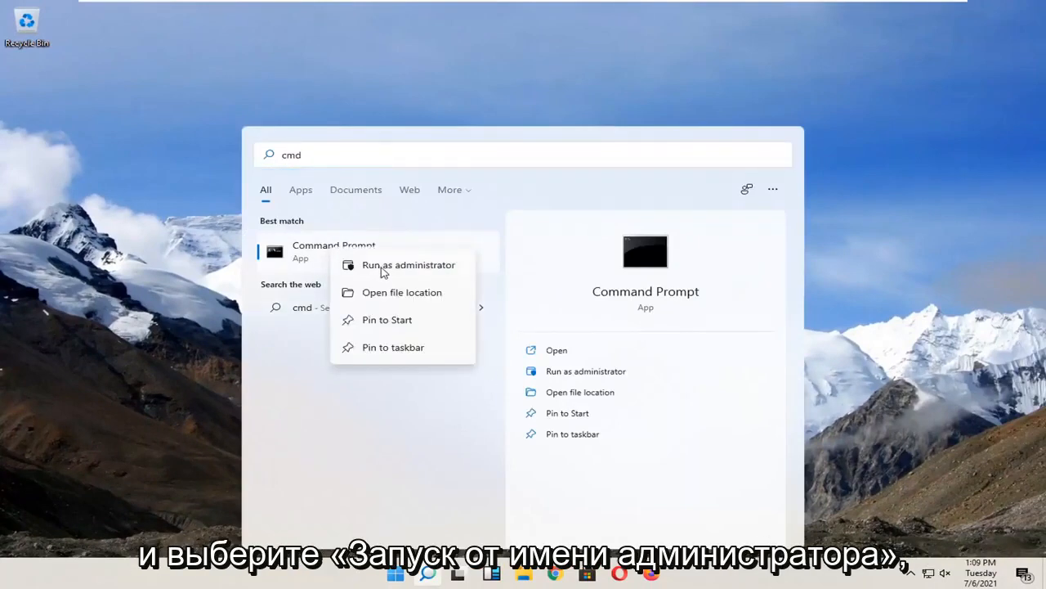
click(409, 264)
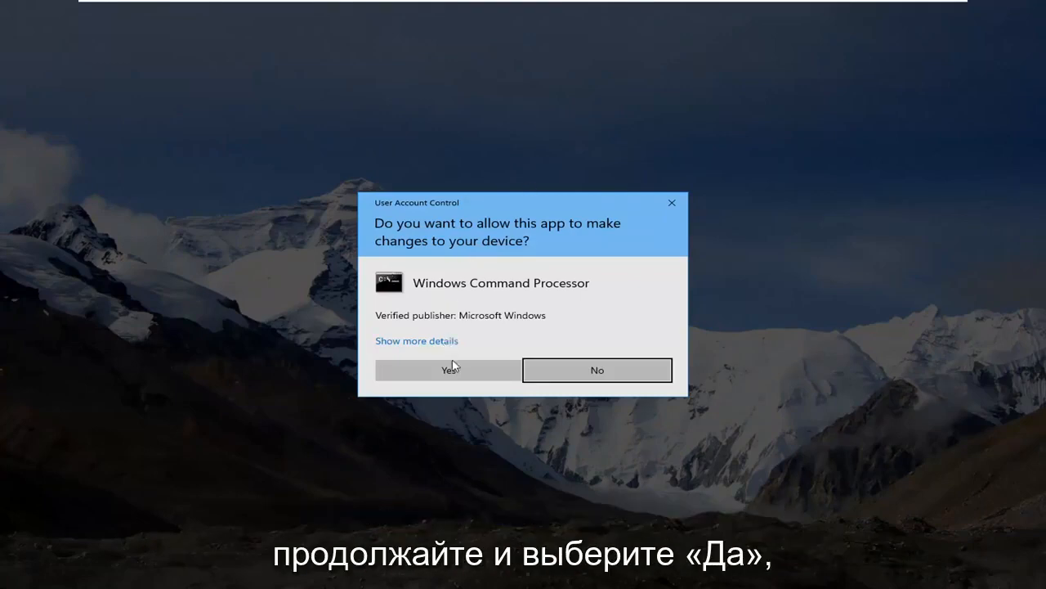
click(448, 369)
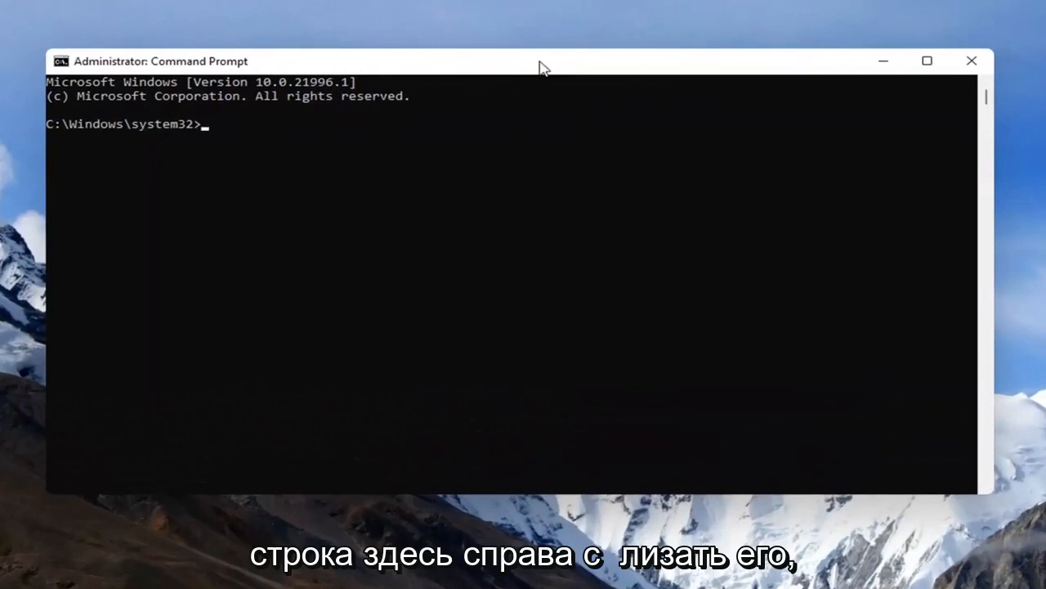
Step: Paste and run the reg ADD command setting DevicePasswordLessBuildVersion to 0, then close the prompt
right_click(539, 62)
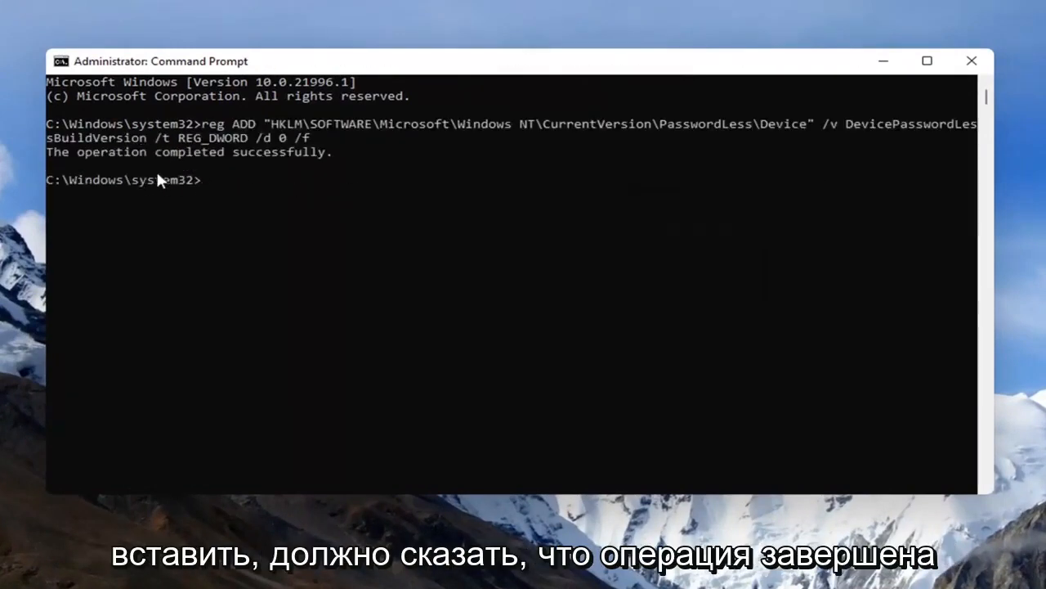
mouse_move(132, 166)
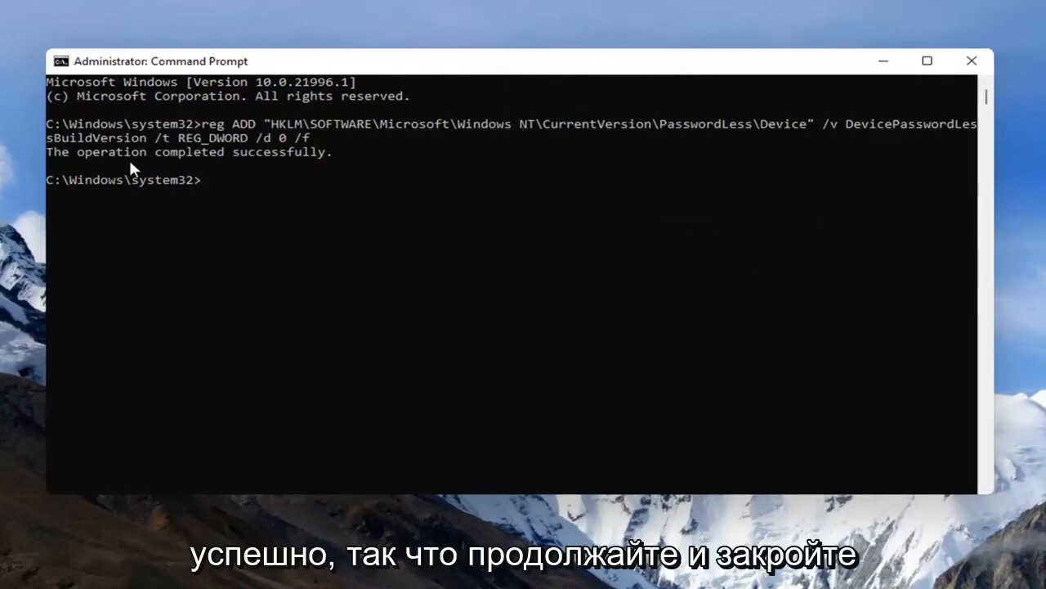
click(971, 61)
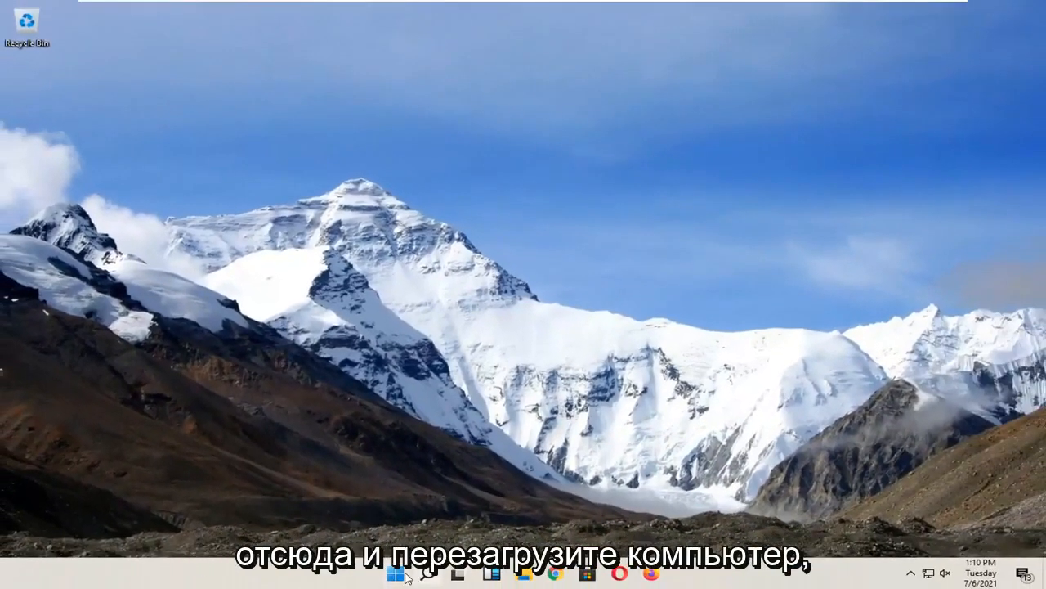
Step: Restart from the Start menu and sign back in, dismissing one incorrect-password message
right_click(396, 576)
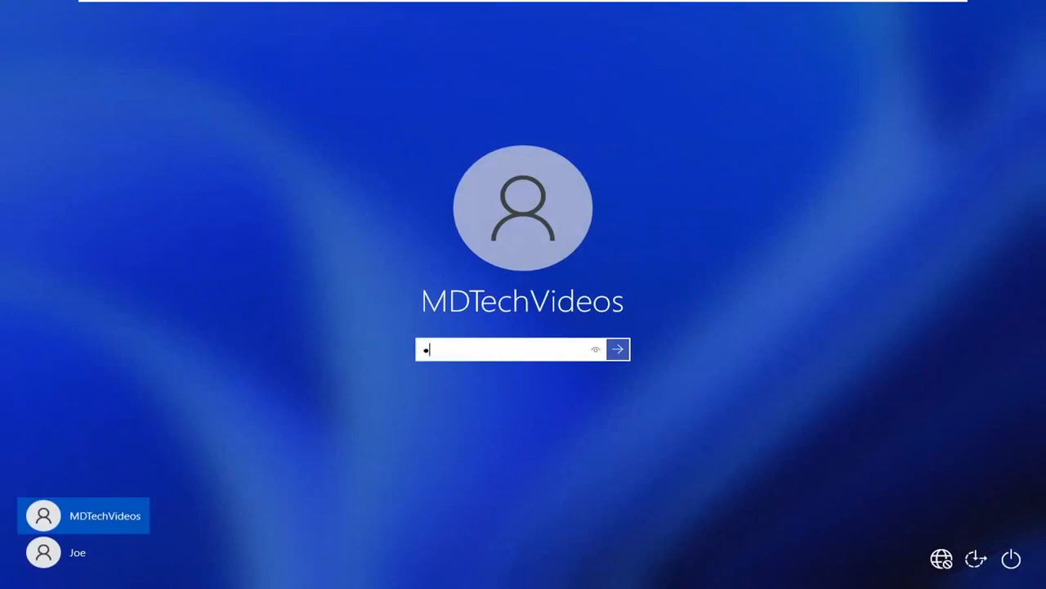
click(618, 350)
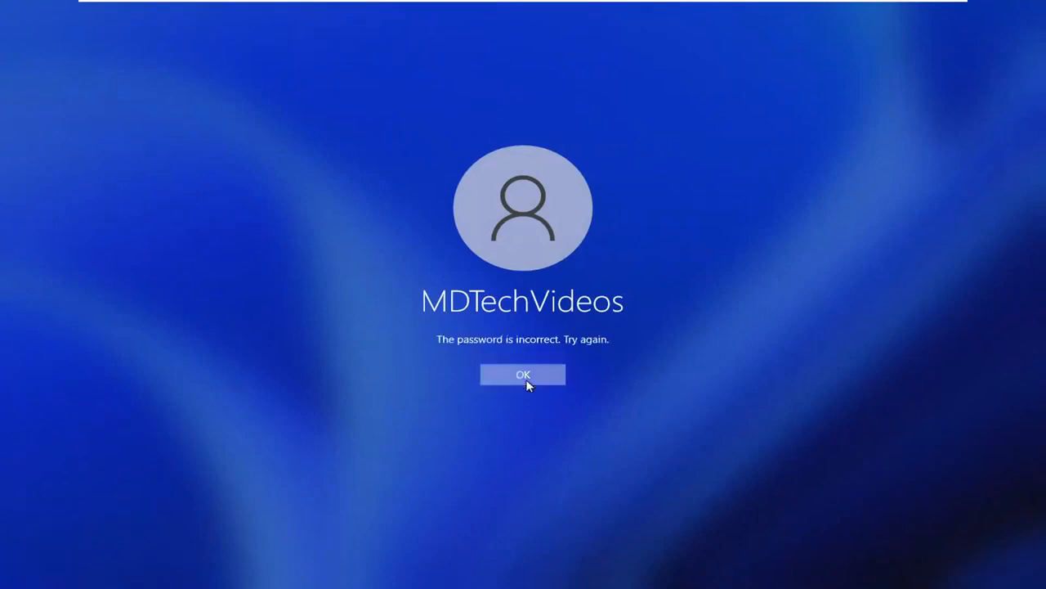
click(523, 373)
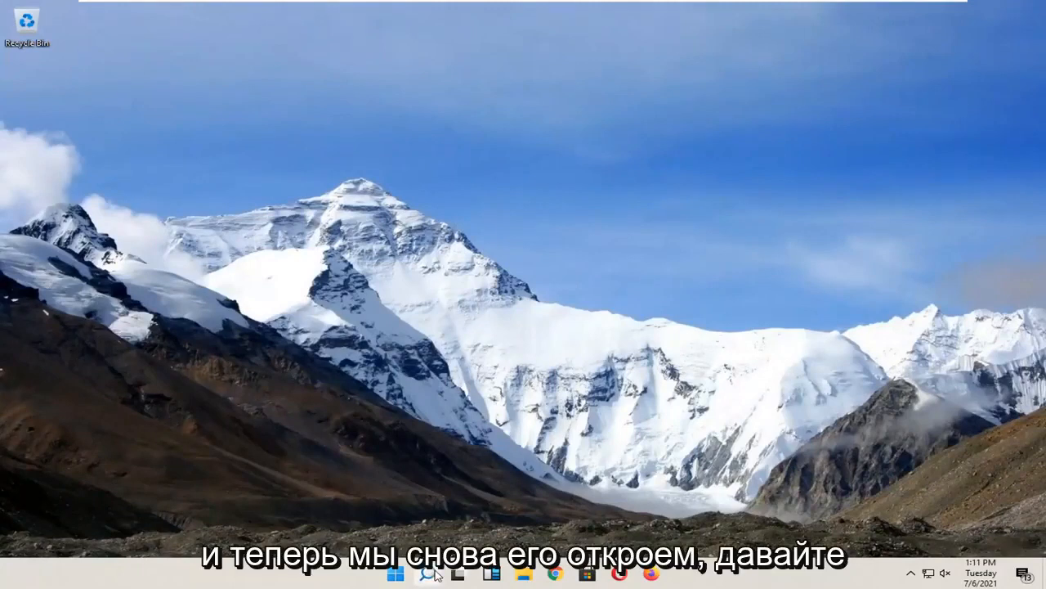
Step: Search for netplwiz and run it to bring up the User Accounts dialog
click(428, 572)
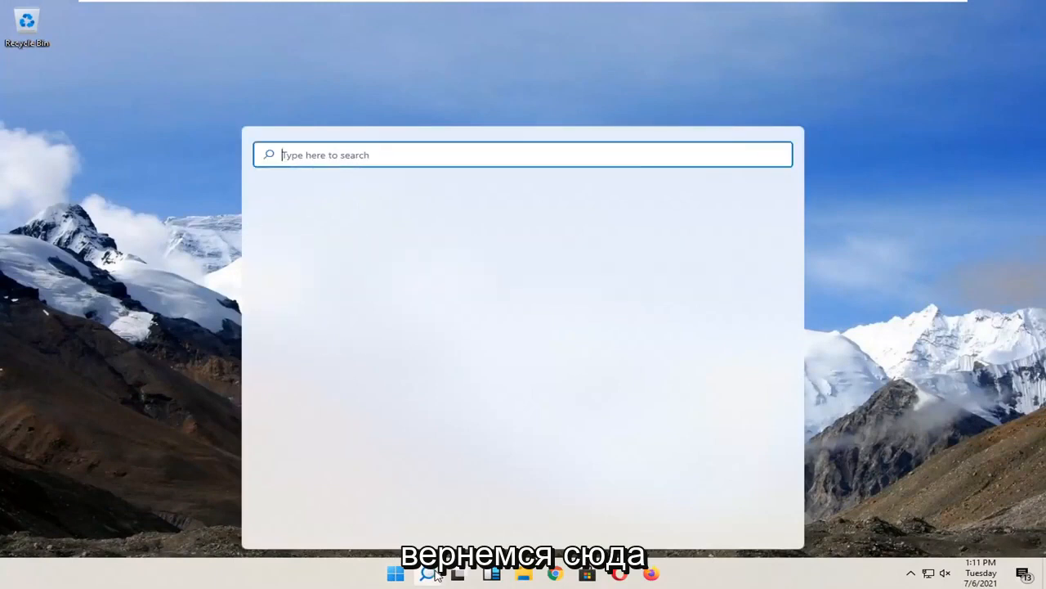
text(netplwiz)
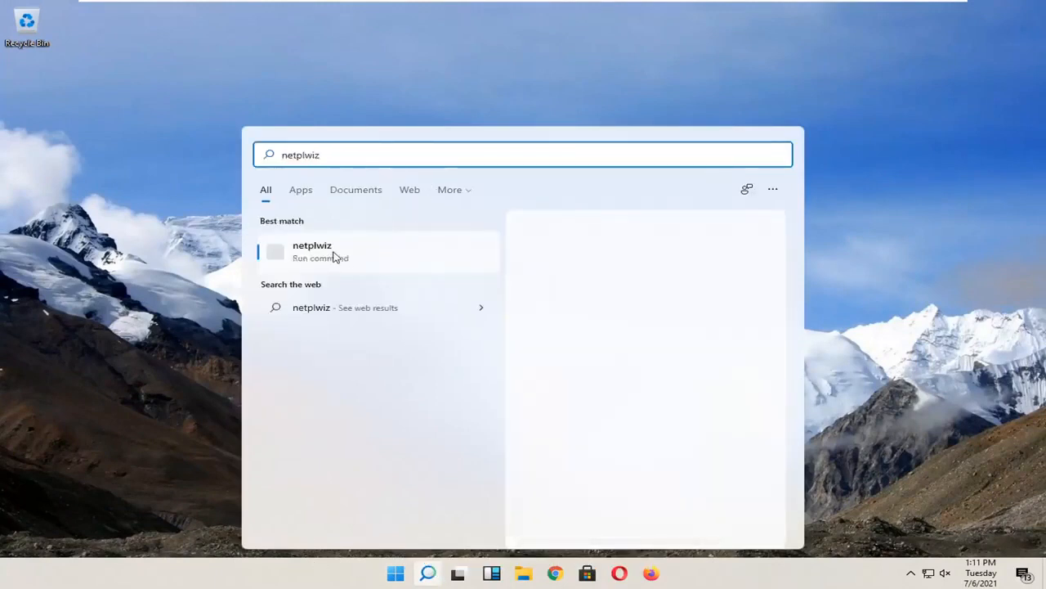
click(311, 252)
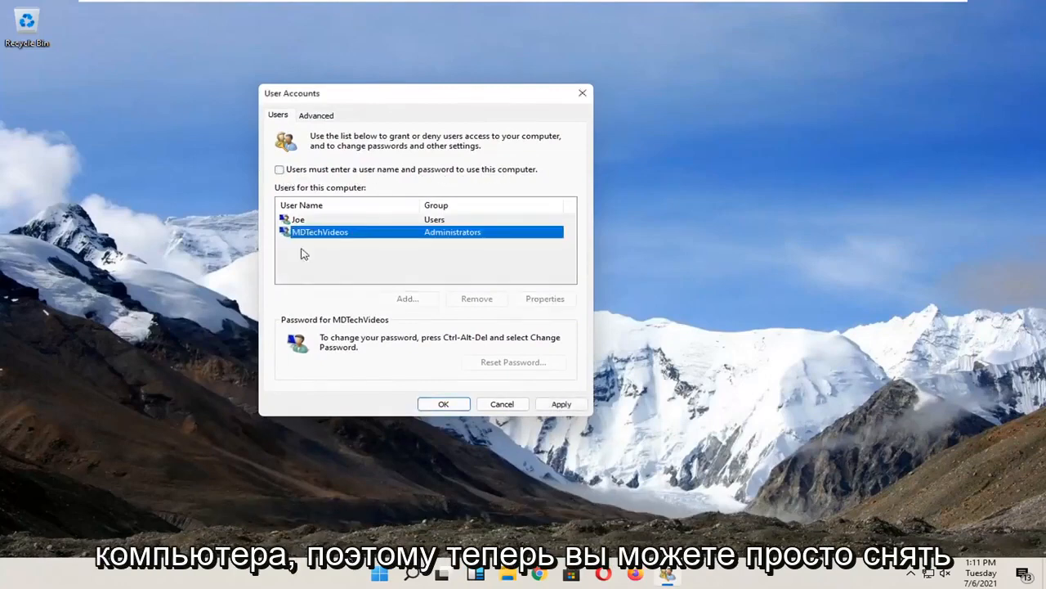
mouse_move(317, 182)
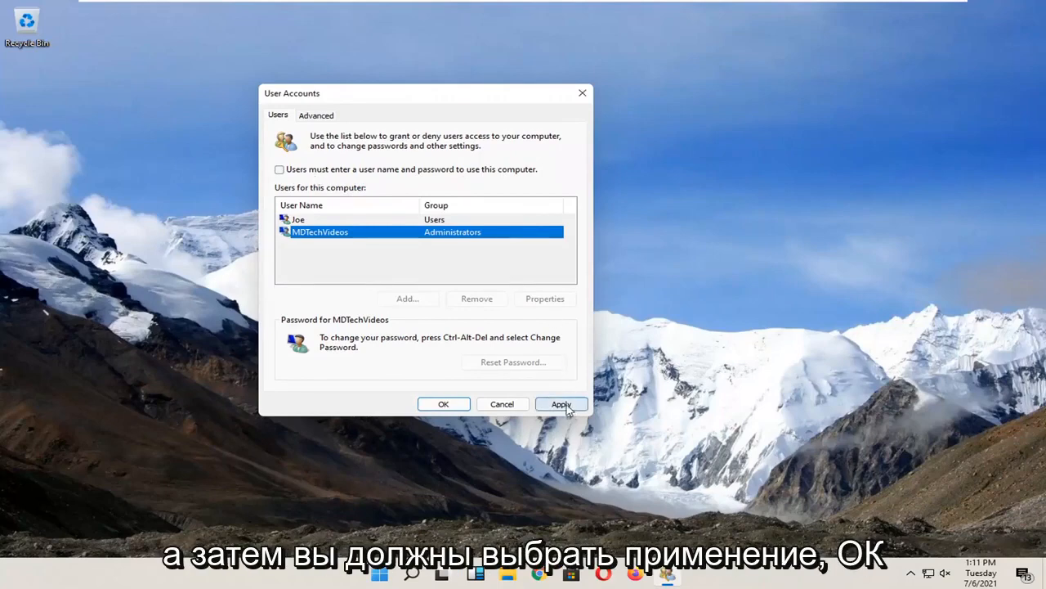
Step: Apply automatic sign-in with 'Users must enter a user name and password' unchecked, confirm the password, and close
click(561, 402)
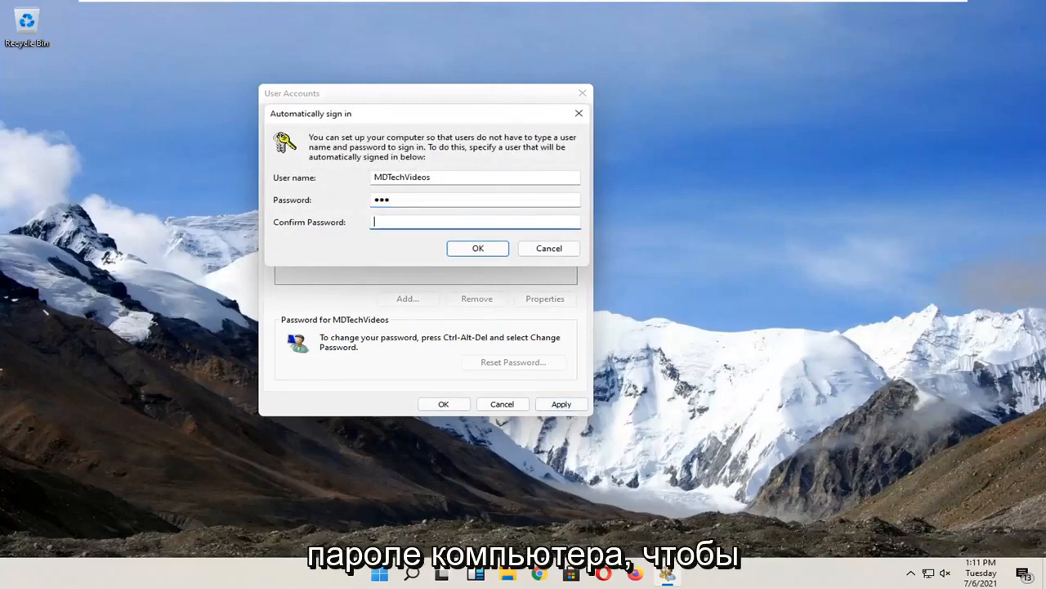
click(478, 249)
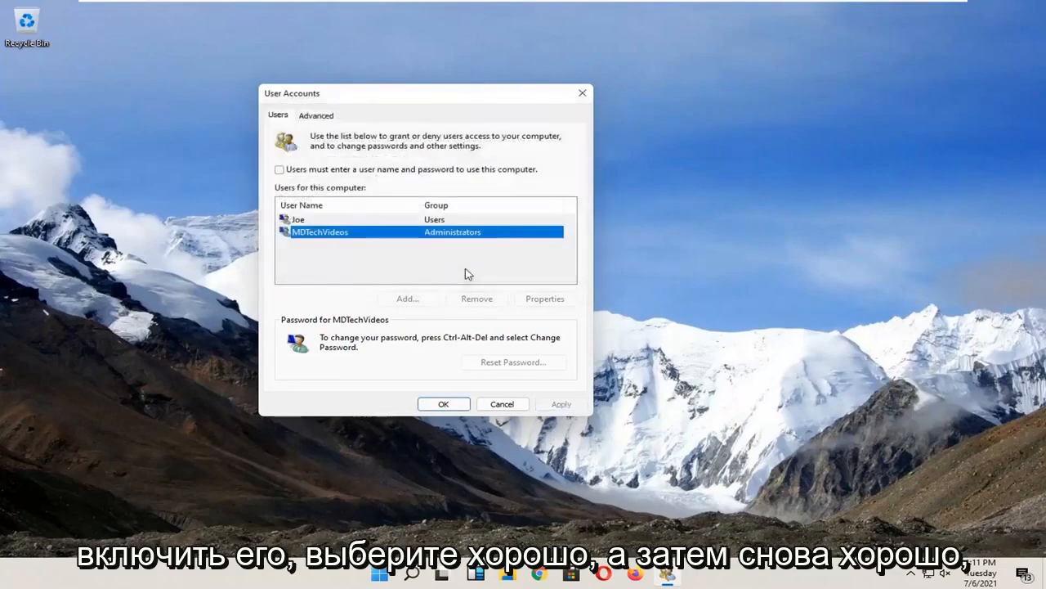
click(443, 402)
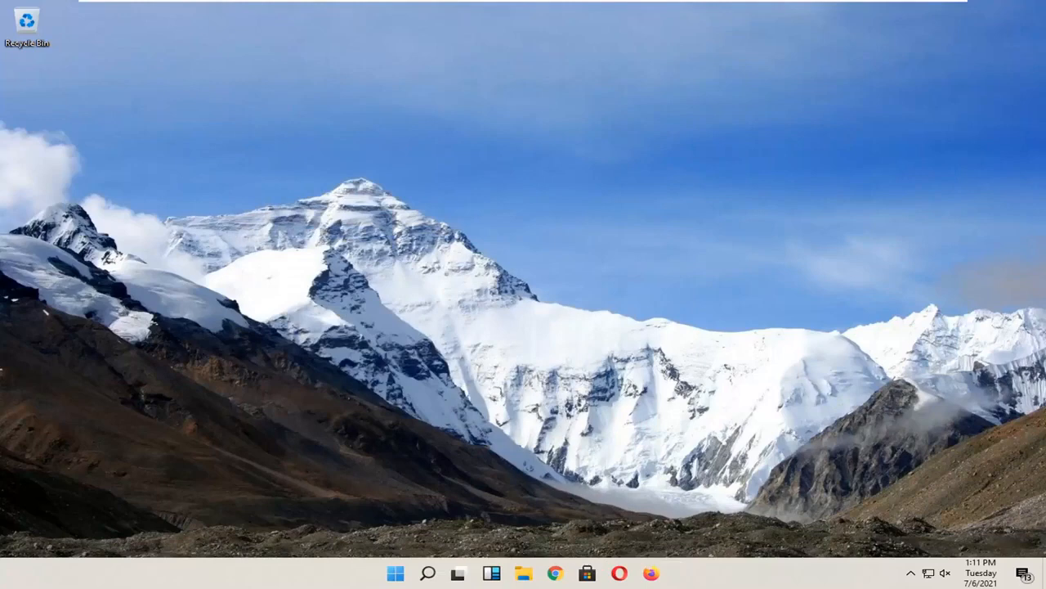